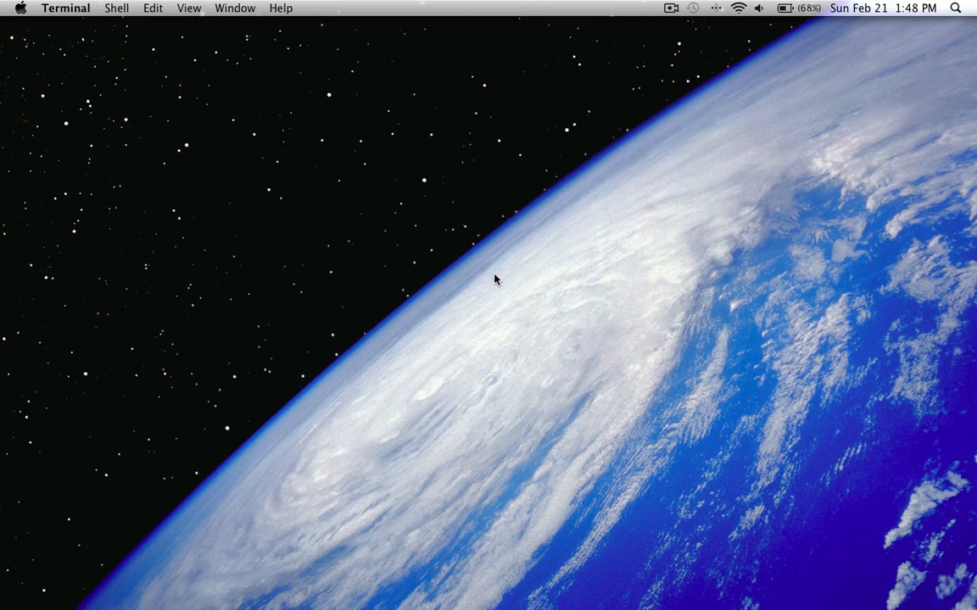
Step: Search Spotlight for "ter" so Terminal appears as the top hit
click(956, 7)
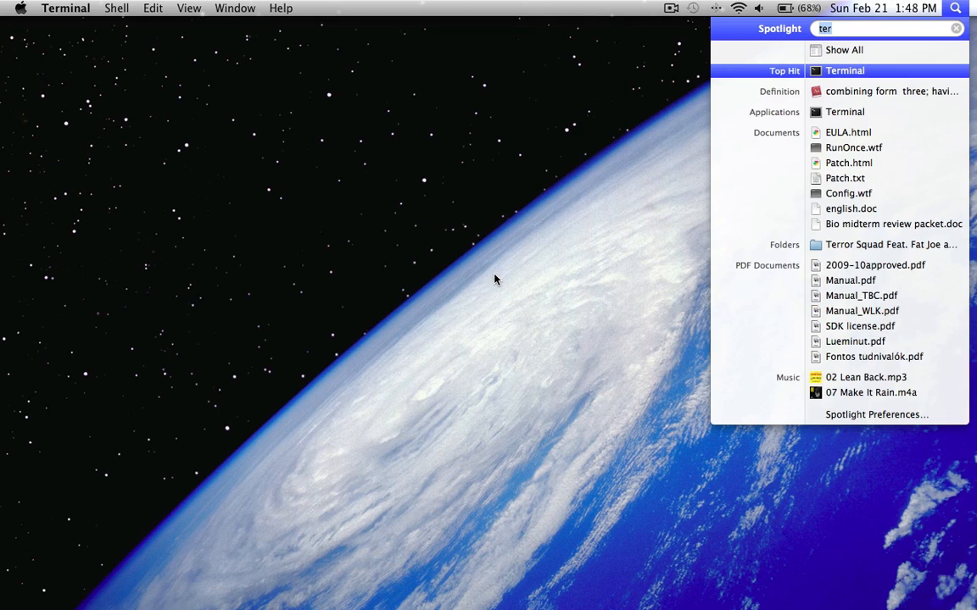
Step: Launch Terminal and run "defaults write com.apple.dashboard devmode YES" to enable Dashboard developer mode
click(844, 71)
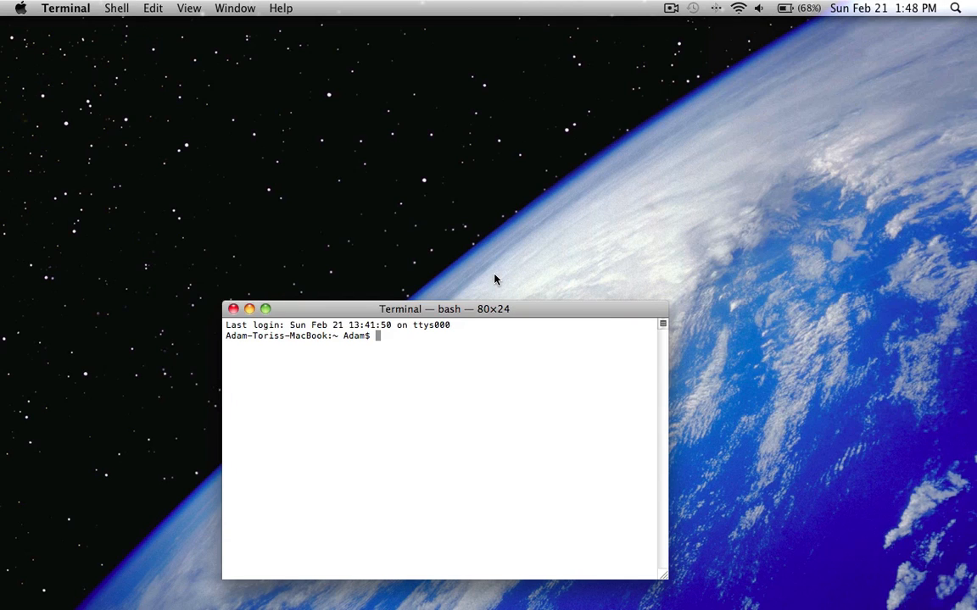
text(defaults write com.apple.dashboard devmode YES)
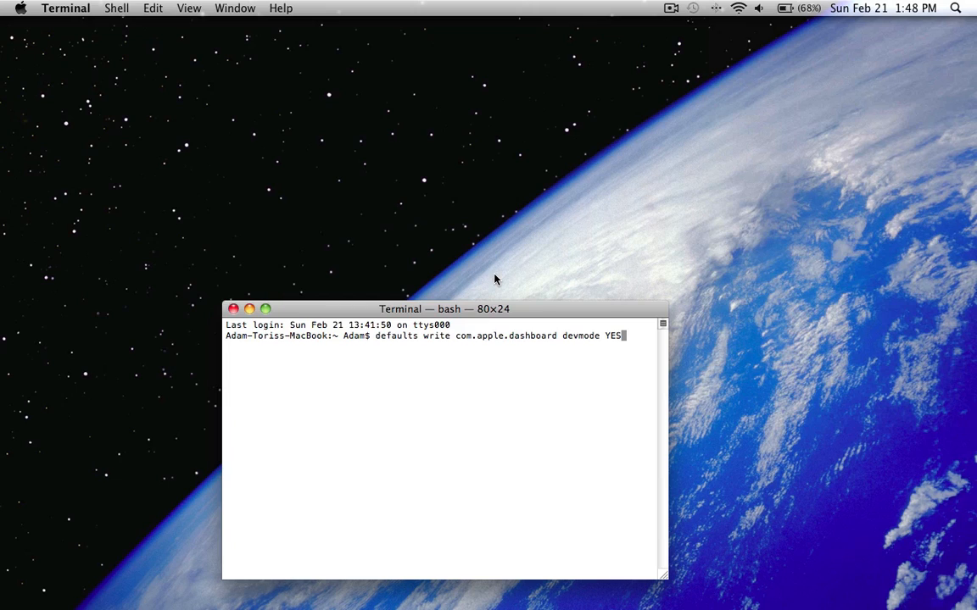
key(Backspace)
text(NO)
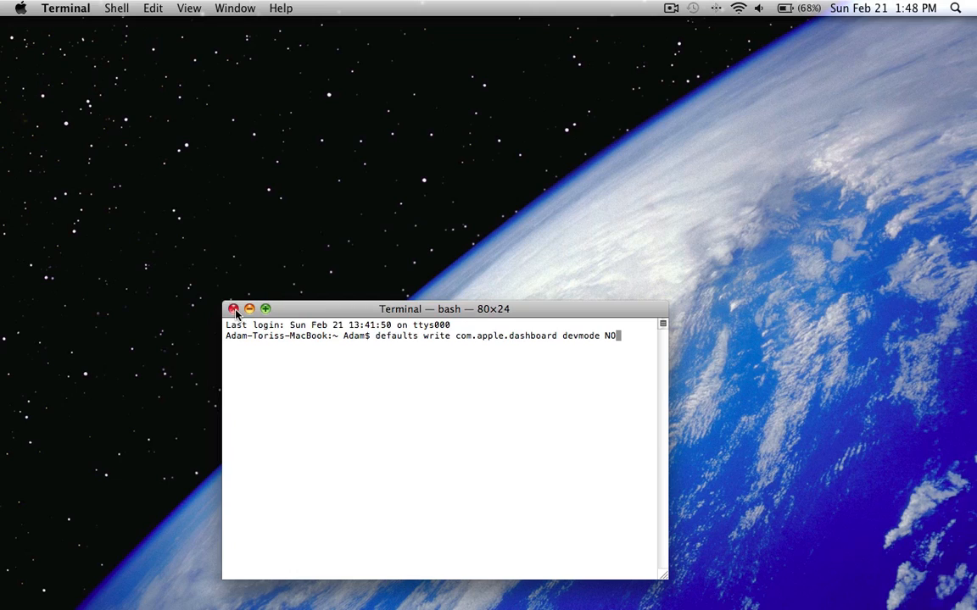
text(YES)
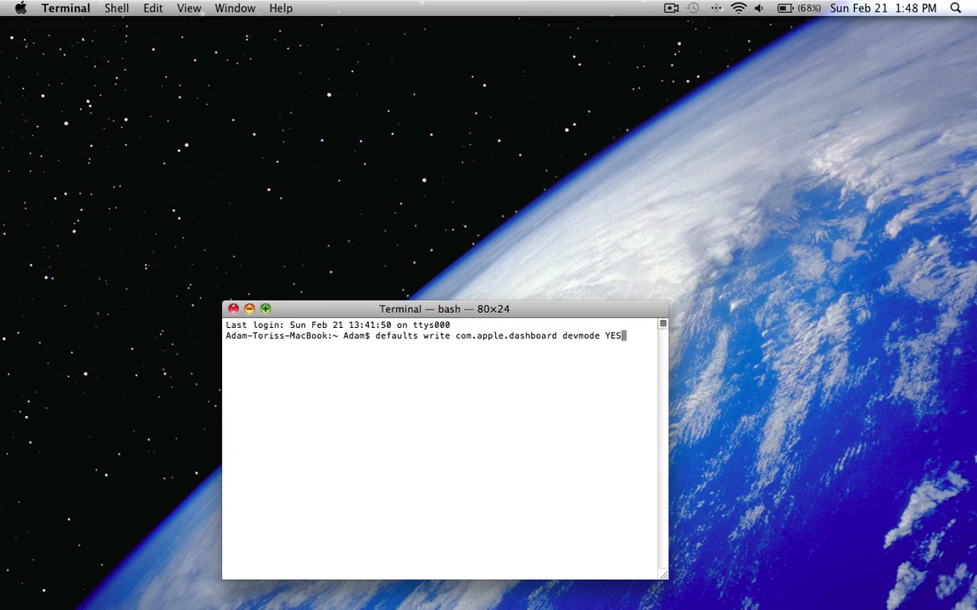
key(Return)
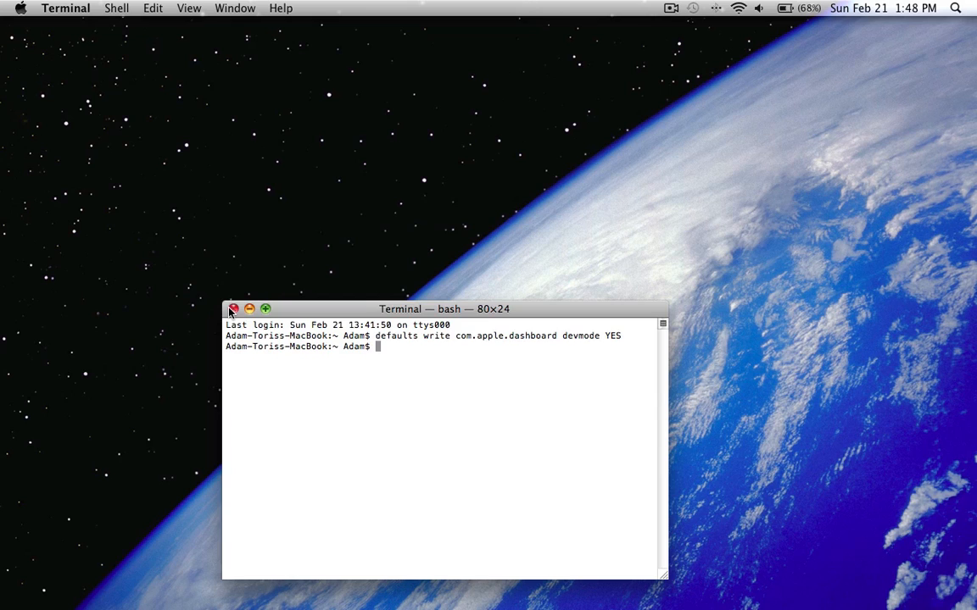
Step: Close Terminal, drag the Google widget onto the desktop and search it for "macosgur"
click(234, 308)
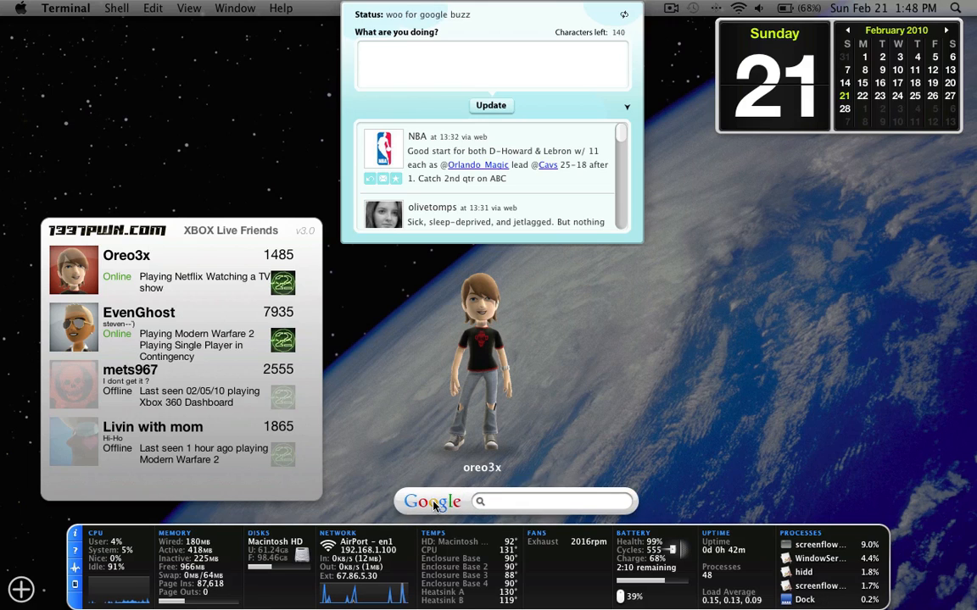
drag(516, 502, 838, 314)
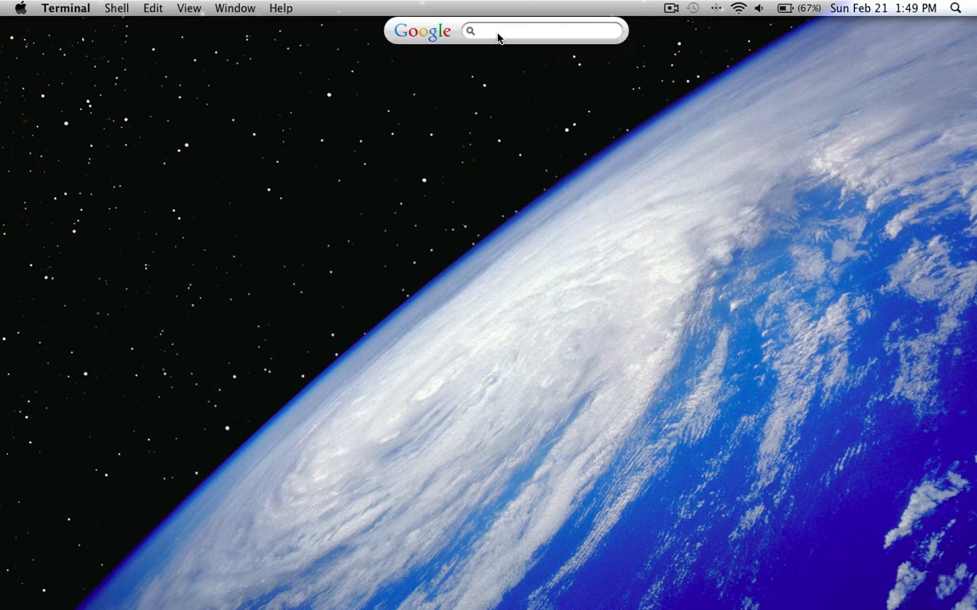
text(macosgurux)
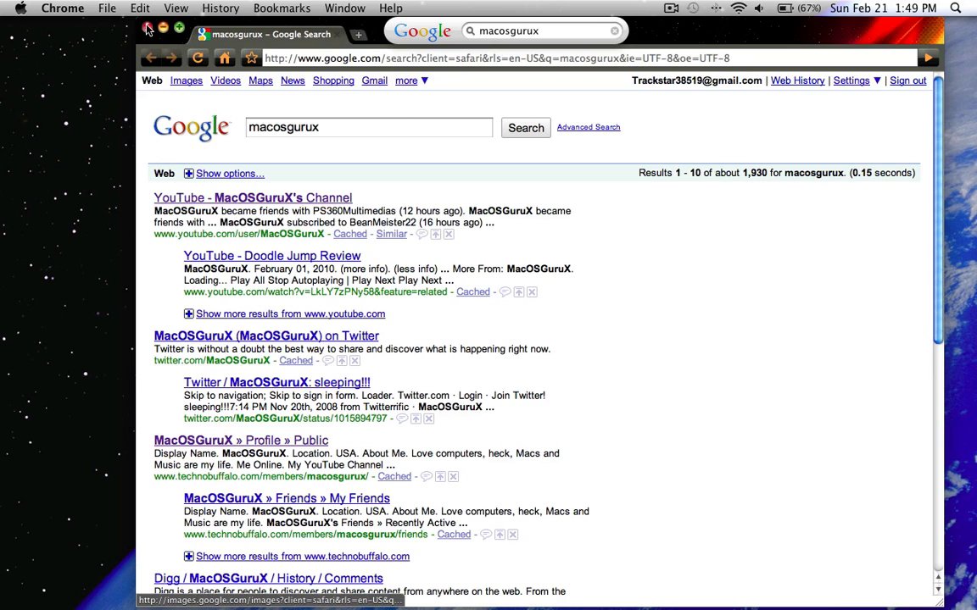
mouse_move(417, 36)
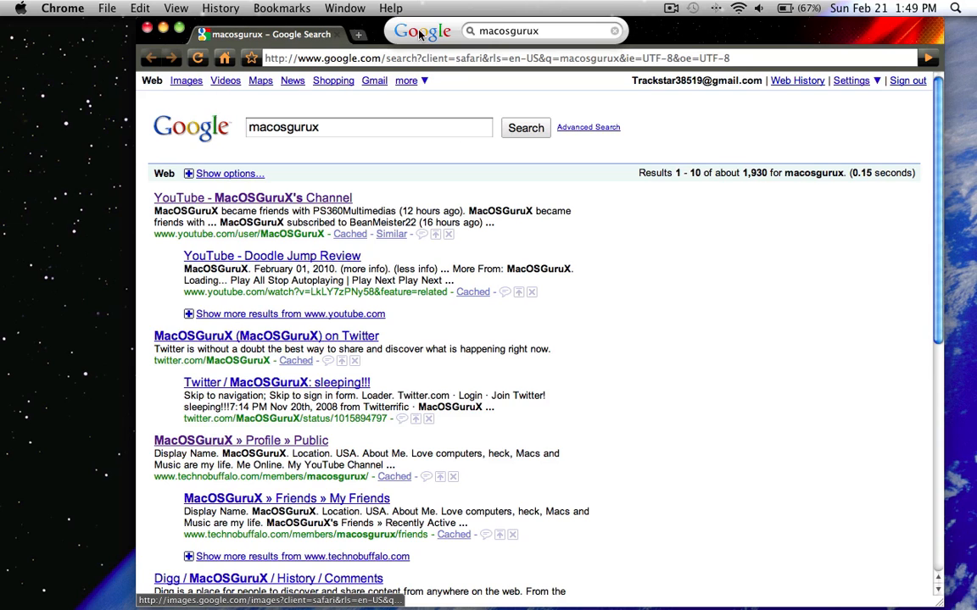
mouse_move(651, 30)
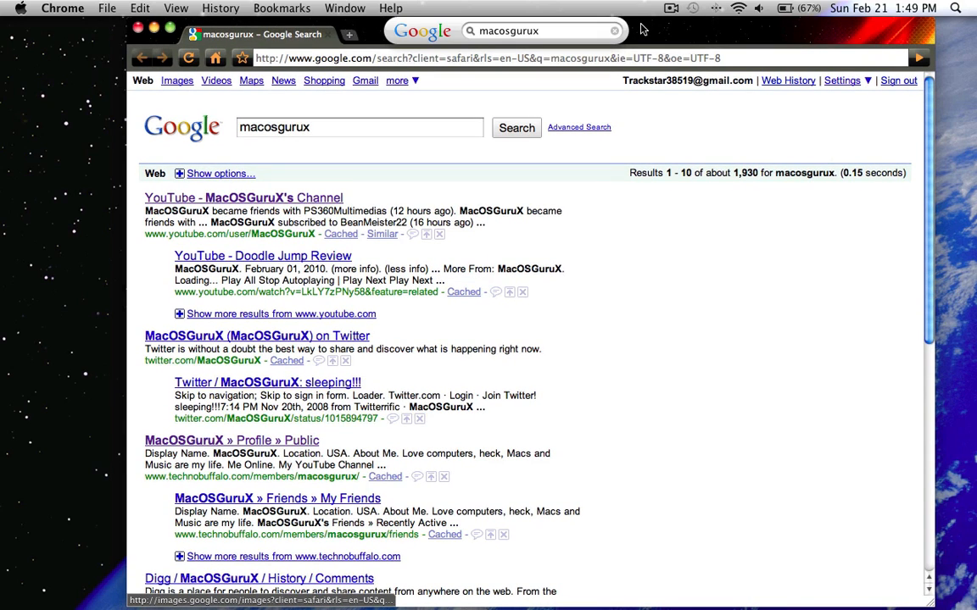
mouse_move(733, 36)
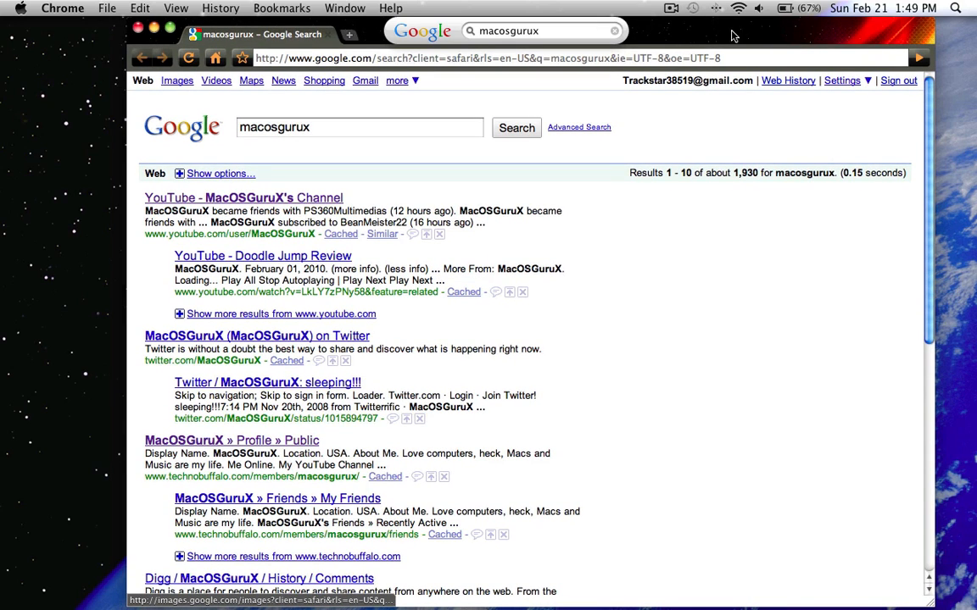
mouse_move(424, 6)
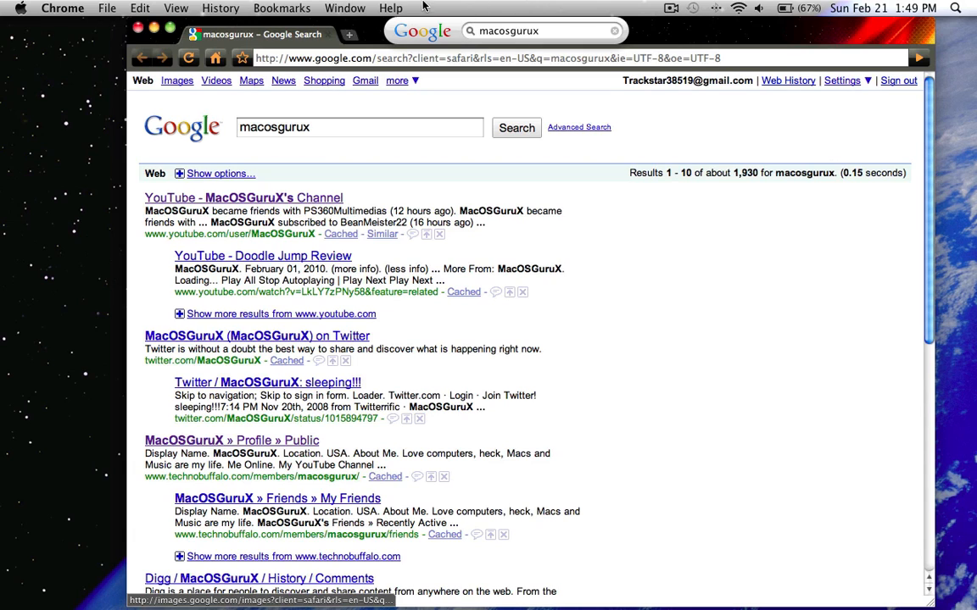